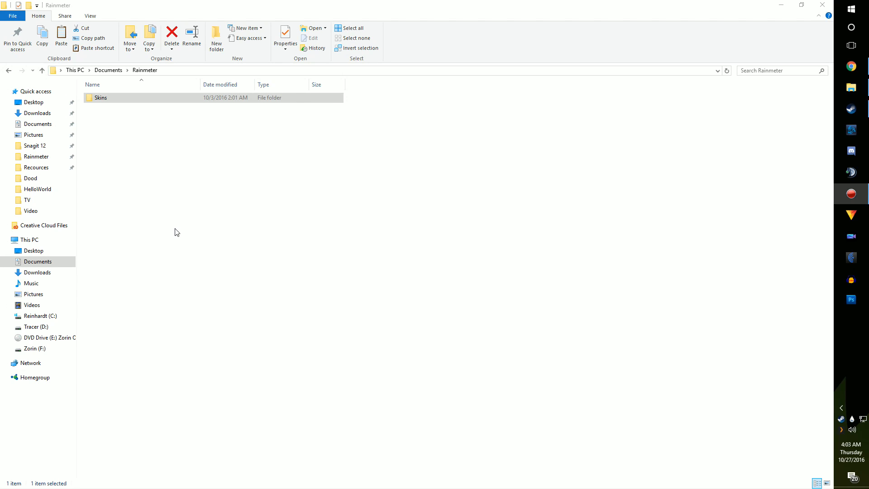
Duplicate HelloWorld.ini in the HelloWorld skin folder and rename the copy NotepadLauncher.
double_click(100, 98)
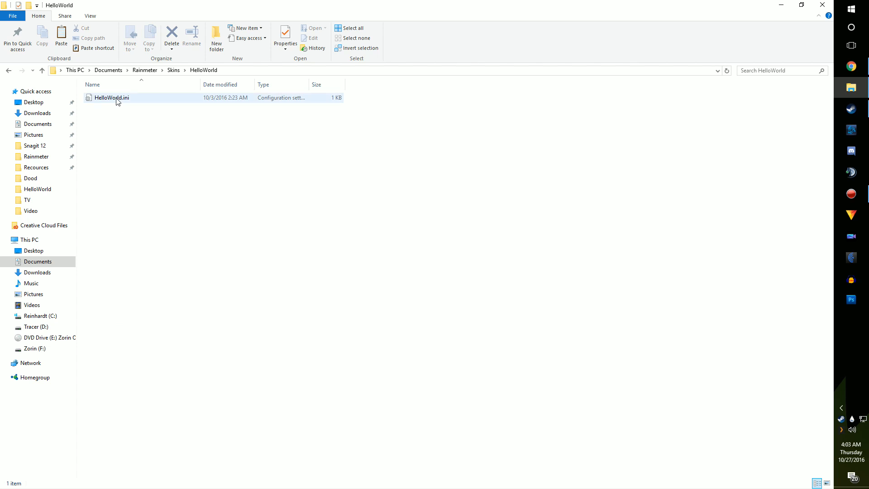
click(112, 98)
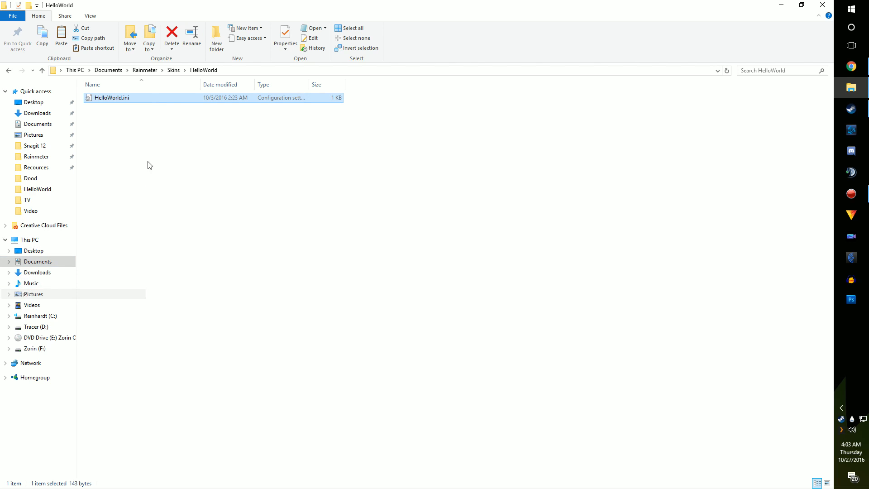
right_click(148, 165)
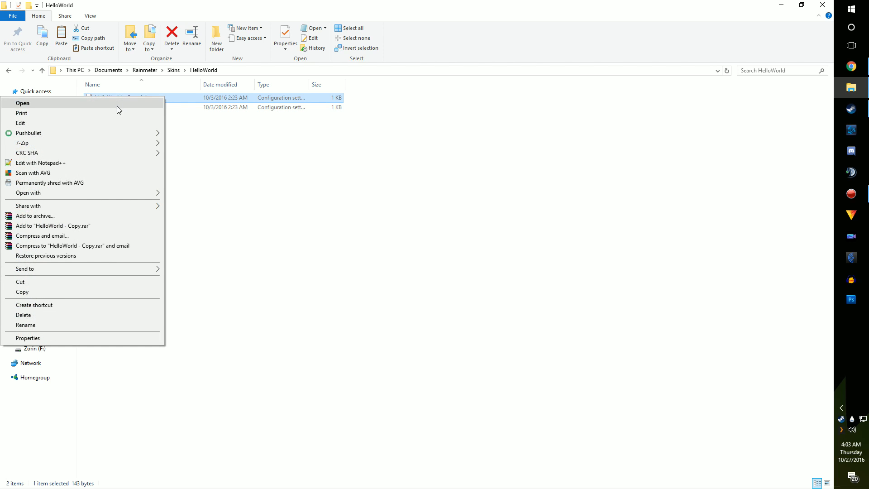
click(25, 325)
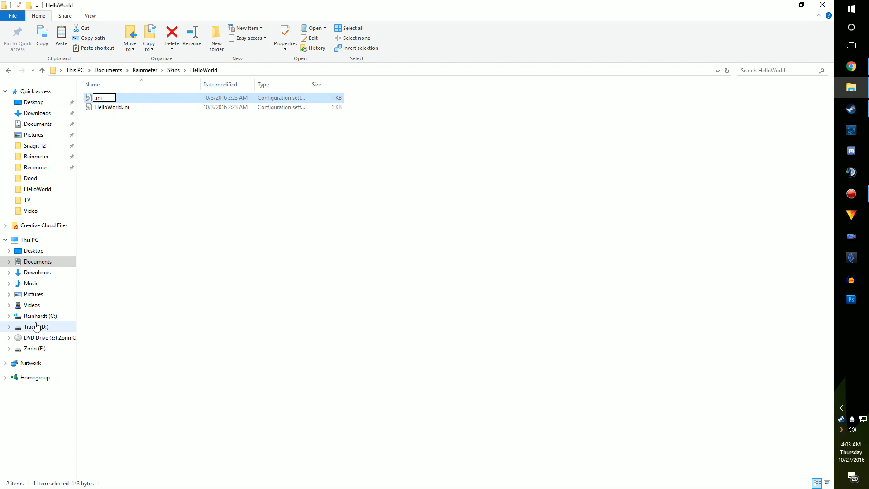
text(NotepadLauncher)
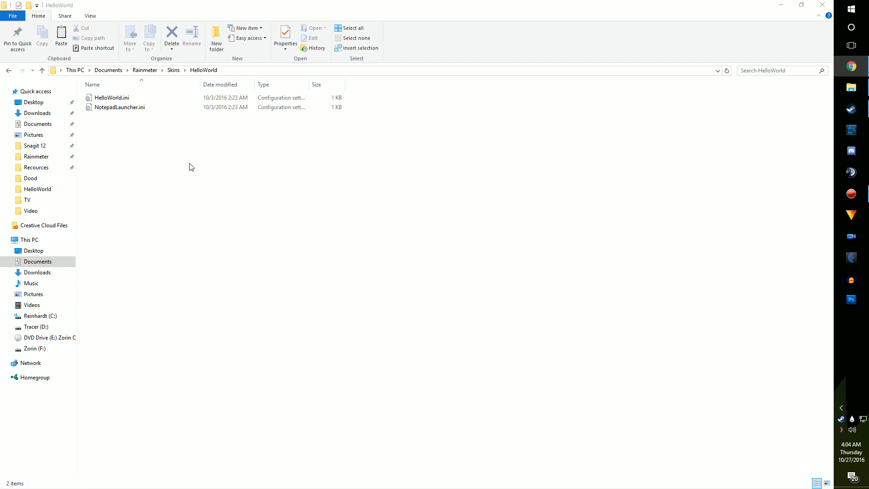
Replace the meter text Hello, World! with Notepad++ and begin a SolidColor=0,0,0,1 line.
click(119, 107)
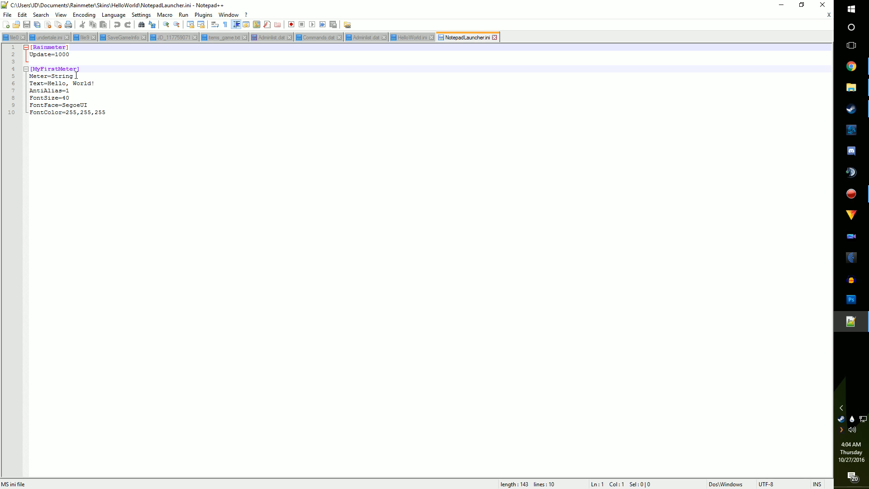
double_click(55, 84)
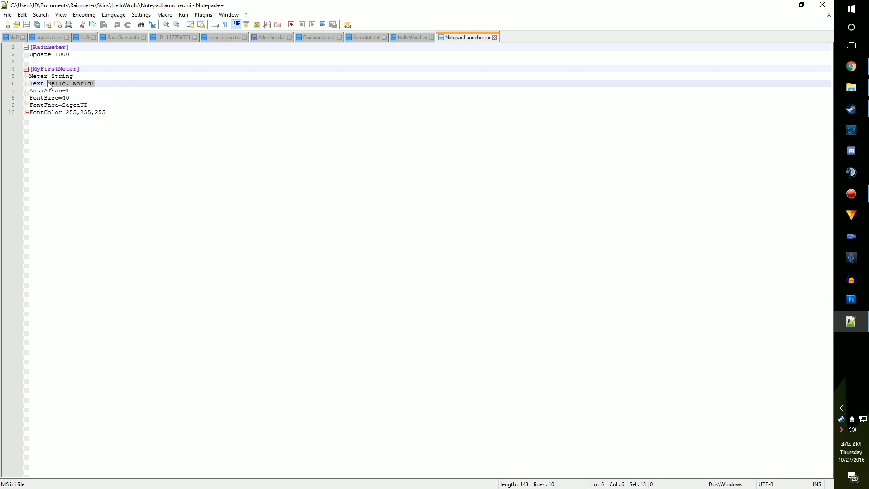
text(Notepa)
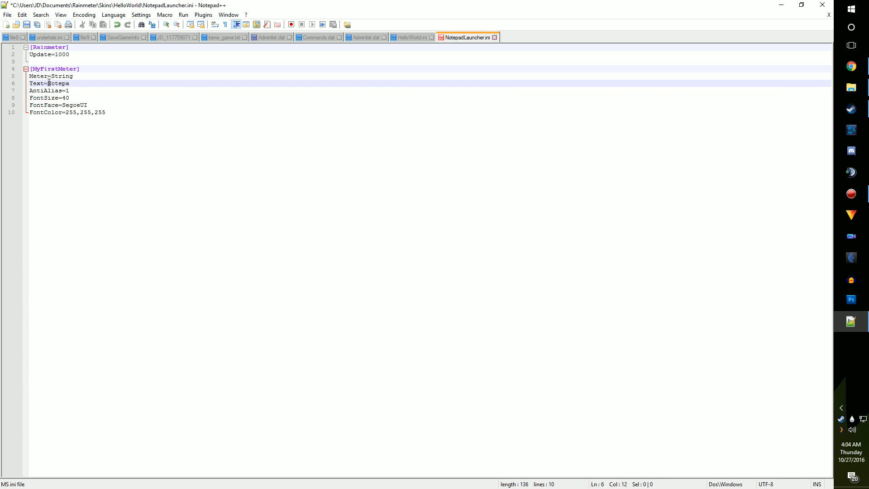
text(d++)
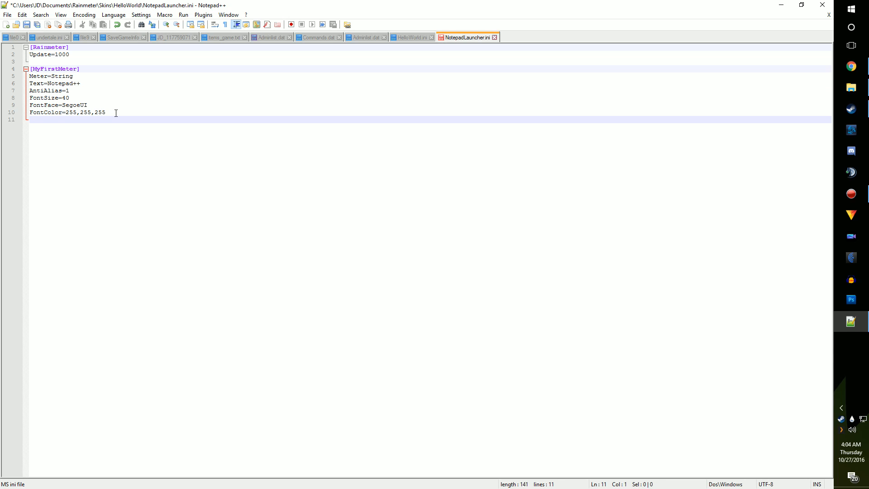
text(SolidColor)
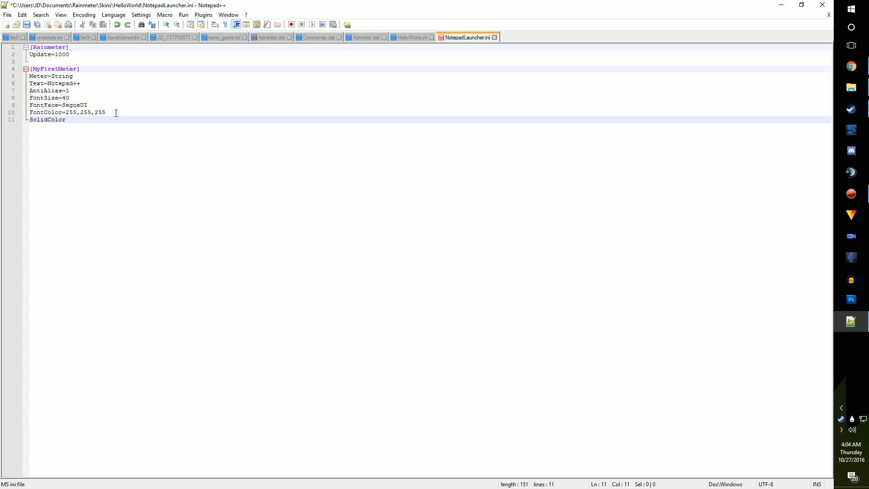
text(=0,)
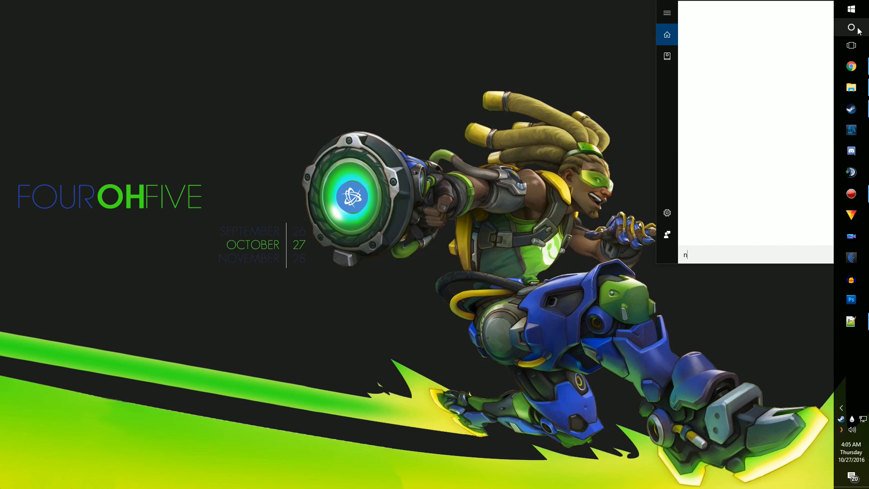
Search notepad++, open its shortcut location, create a desktop shortcut and view its Properties path.
text(otepad+)
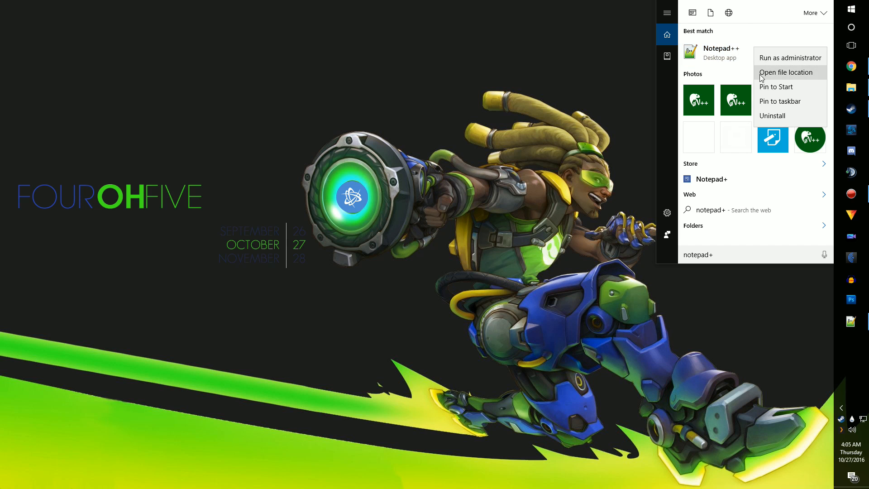
click(785, 73)
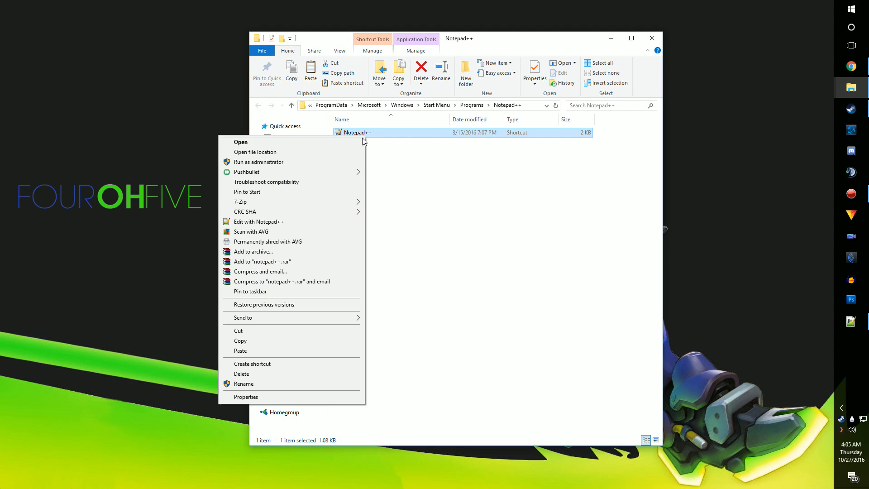
click(253, 364)
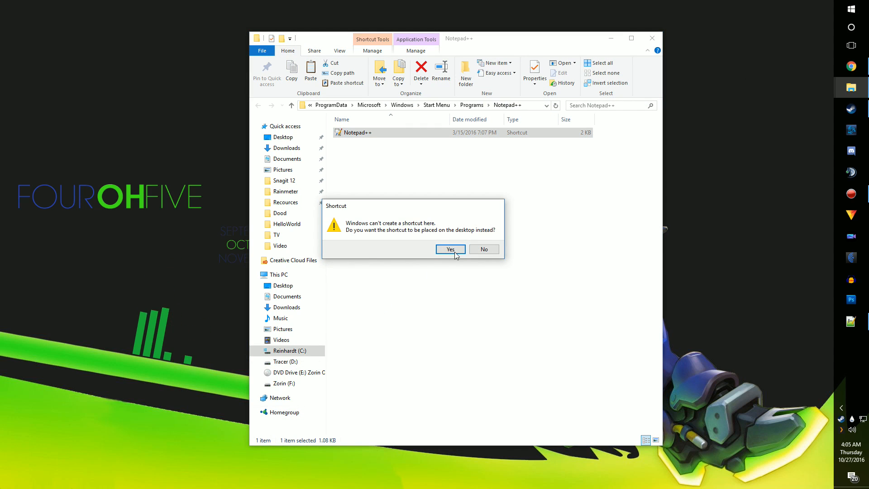
right_click(16, 10)
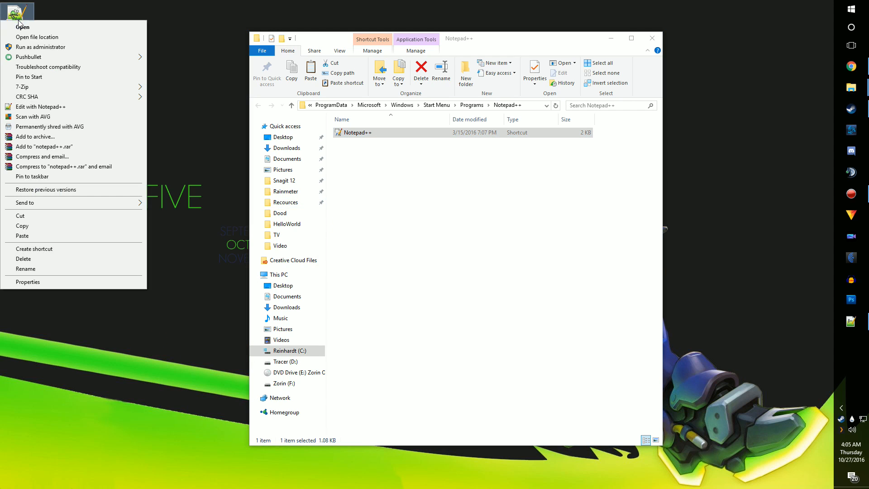
click(27, 282)
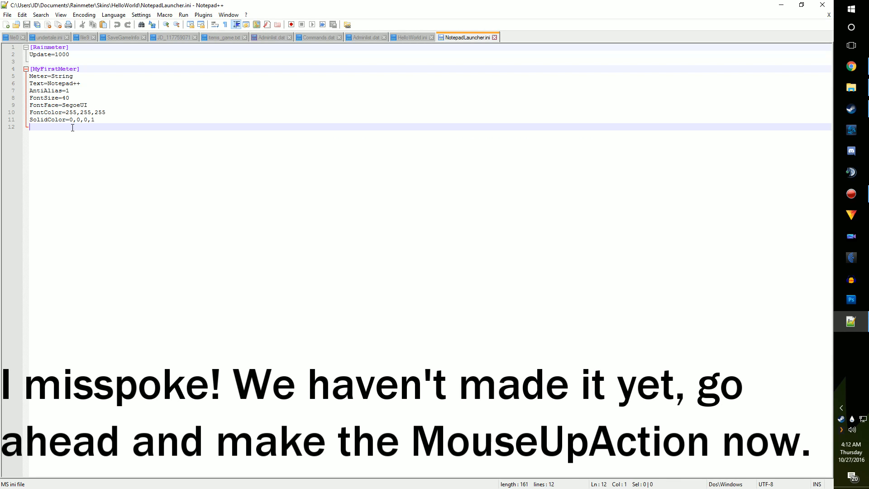
Add LeftMouseUpAction=["C:\Program Files (x86)\Notepad++\notepad++.exe"] under SolidColor.
text(LeftMou)
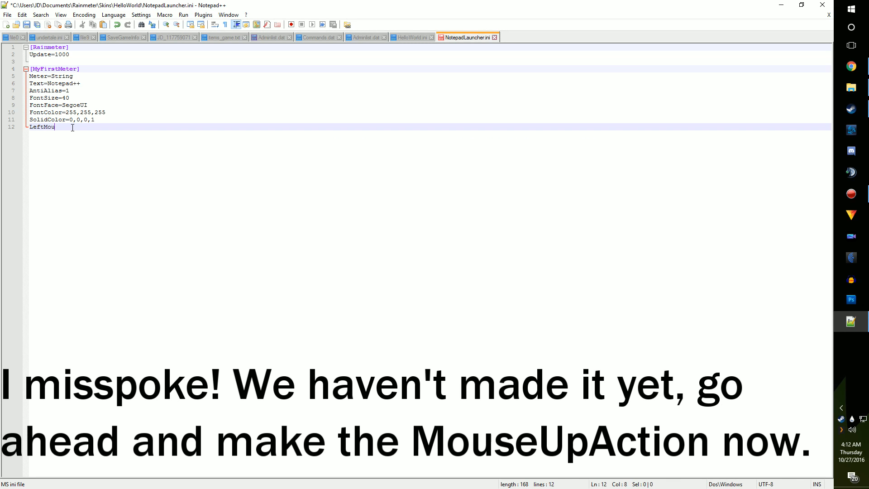
text(seUpAc)
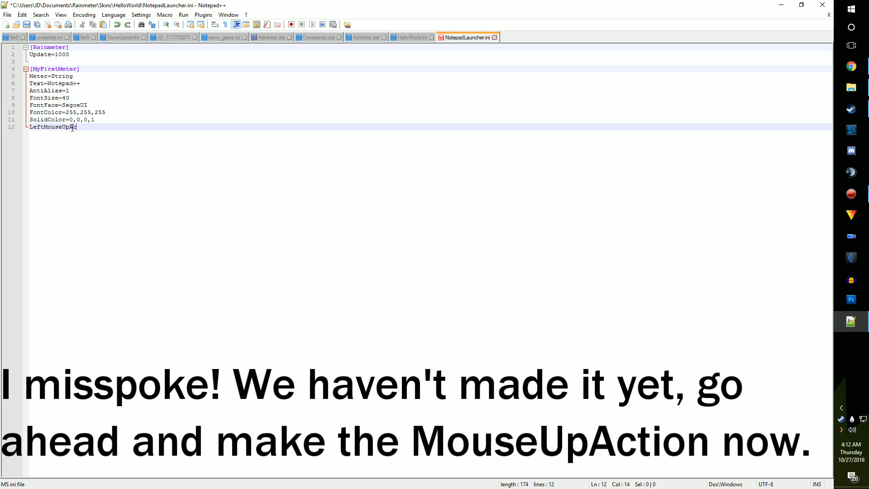
text(tion=)
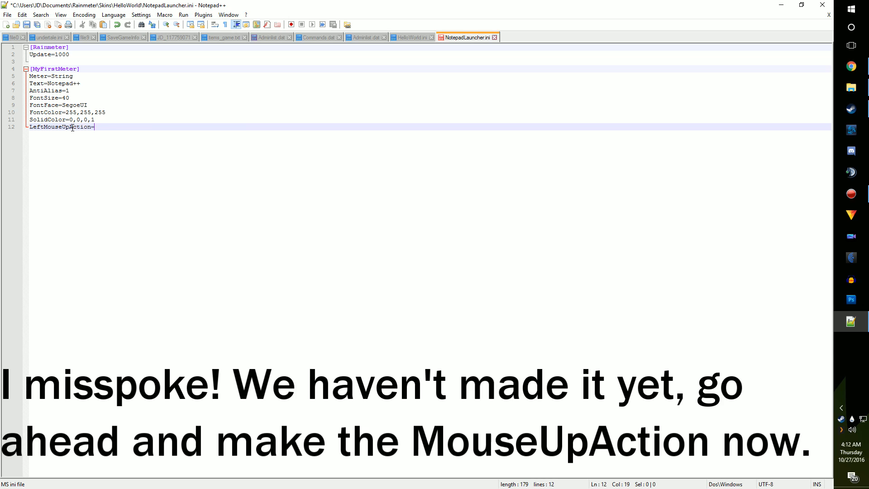
text("C:\Program Files (x86)\Notepad++\notepad++.exe"])
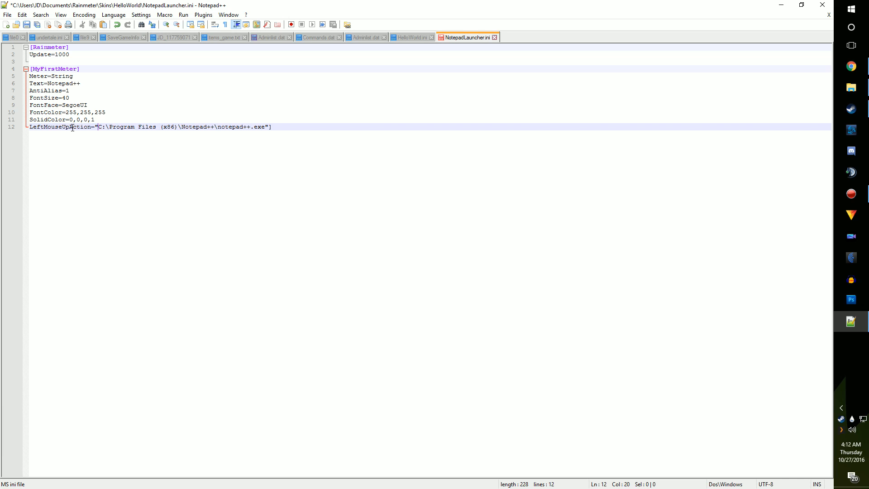
text([)
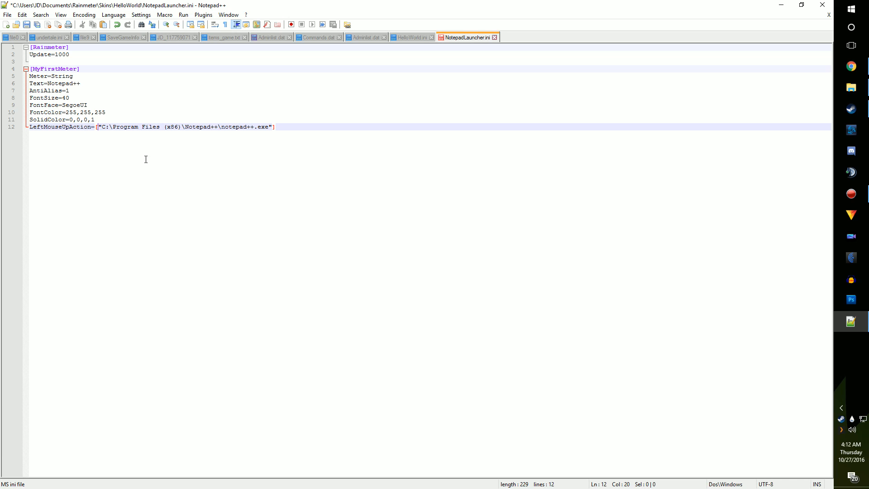
click(26, 25)
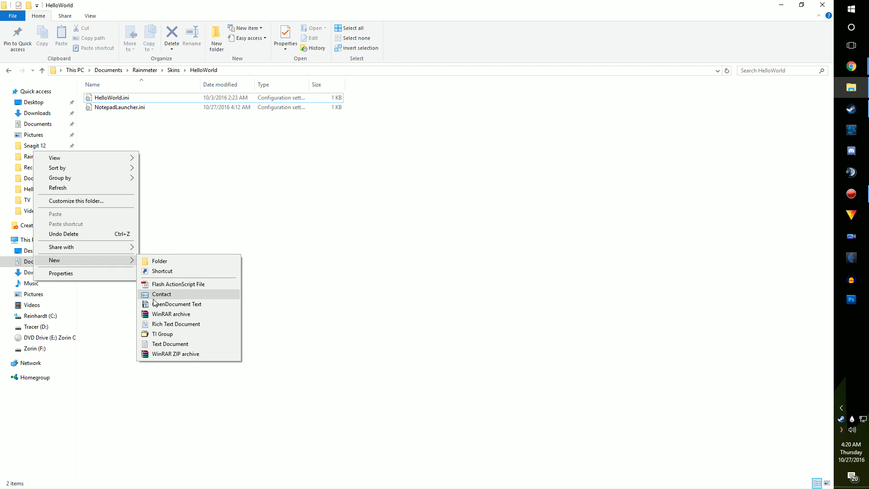
Create a new text document in HelloWorld named ChromeLauncher.ini.
click(170, 344)
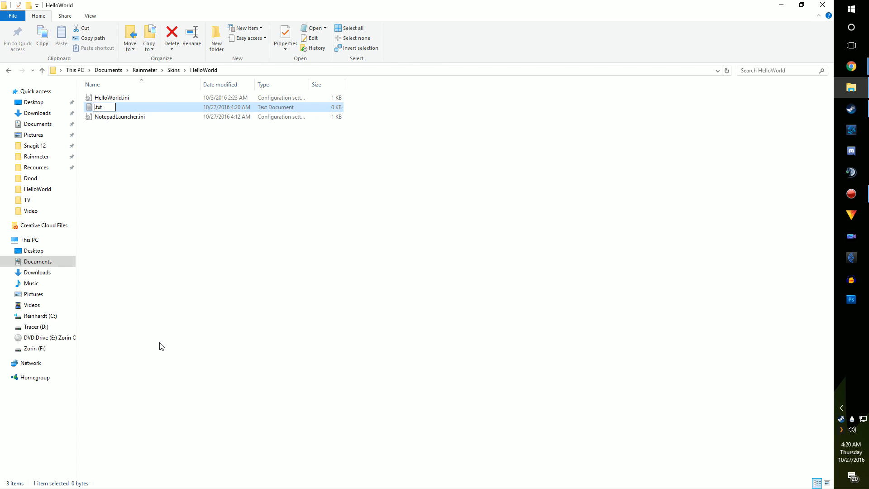
text(ChromeLau)
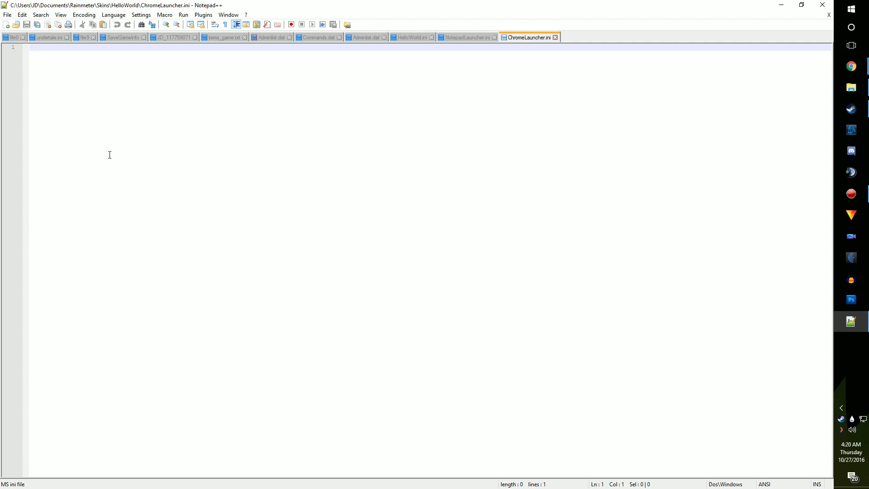
Write a [Rainmeter] section with Update=1000.
text([])
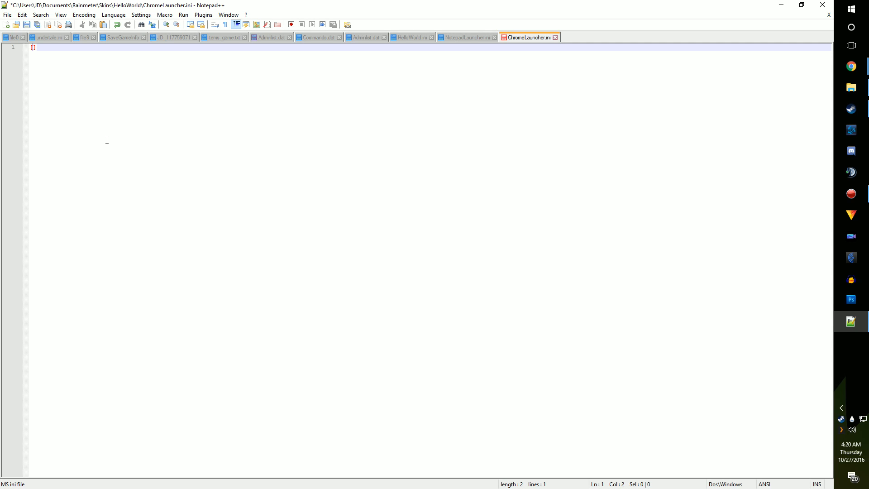
text(Rainmet)
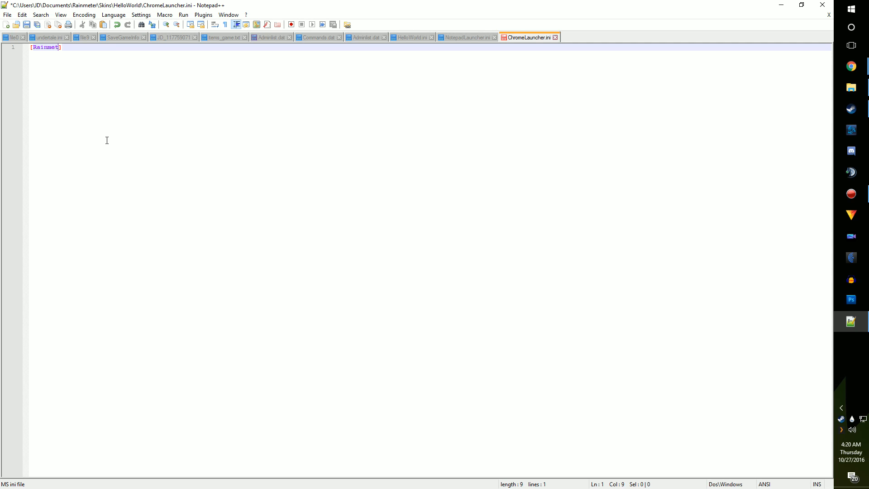
key(Enter)
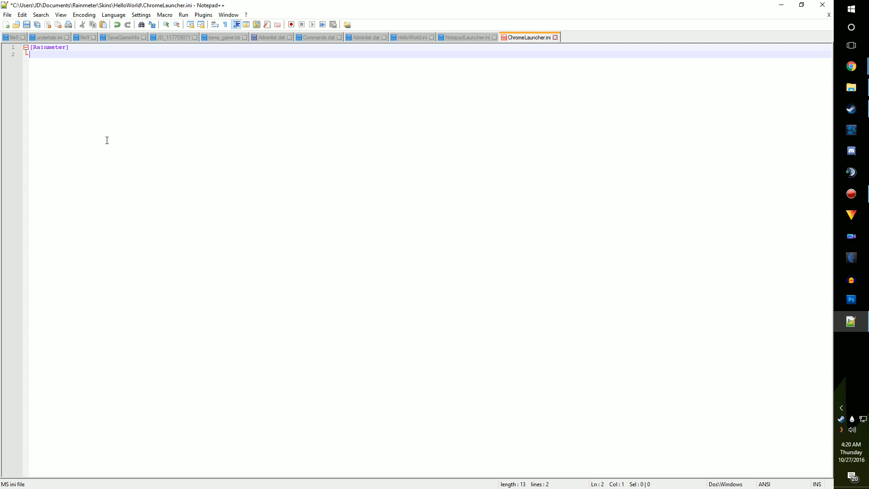
text(Update)
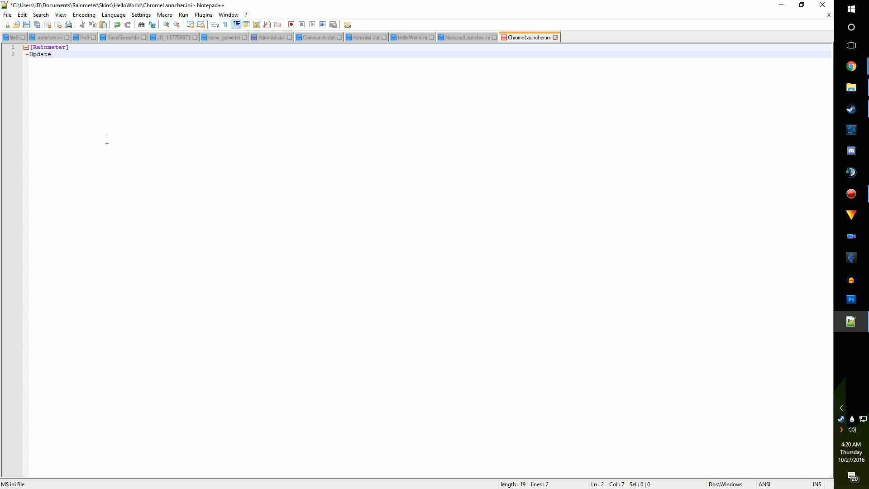
text(=1000)
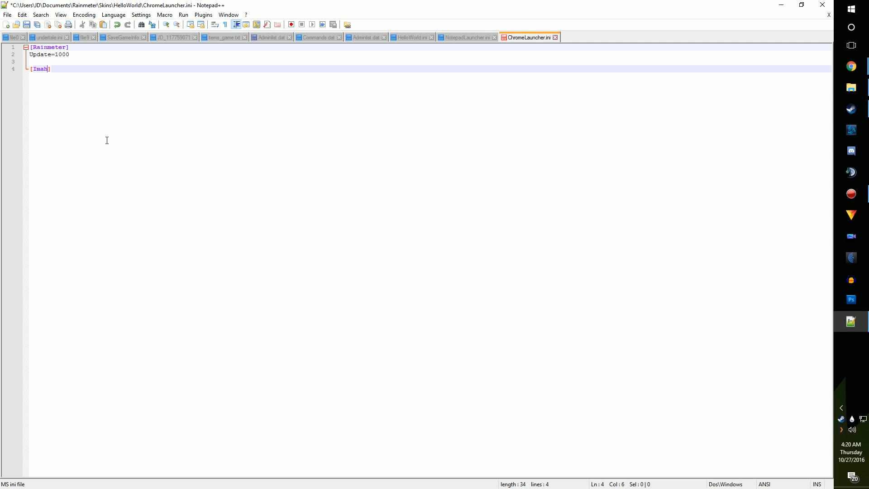
Write an [ImageLaunch] section with Meter=Image, W=100 and H=100.
text(ageLaunc)
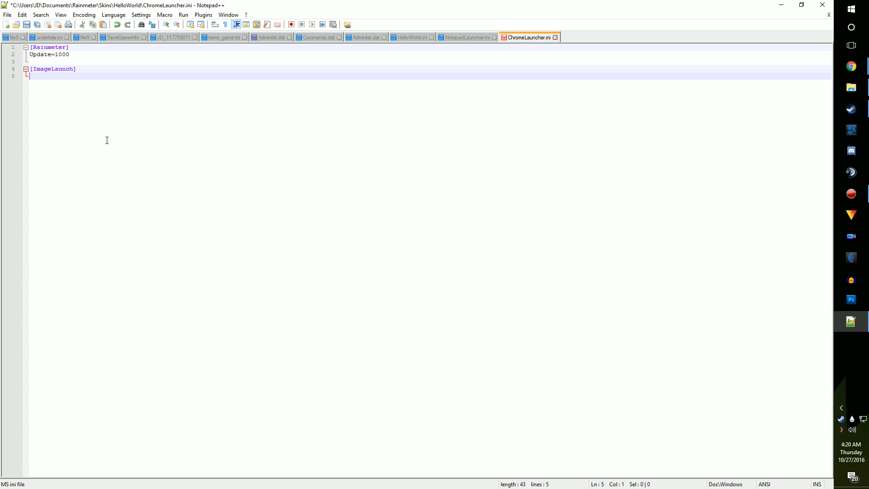
text(Meter=Image)
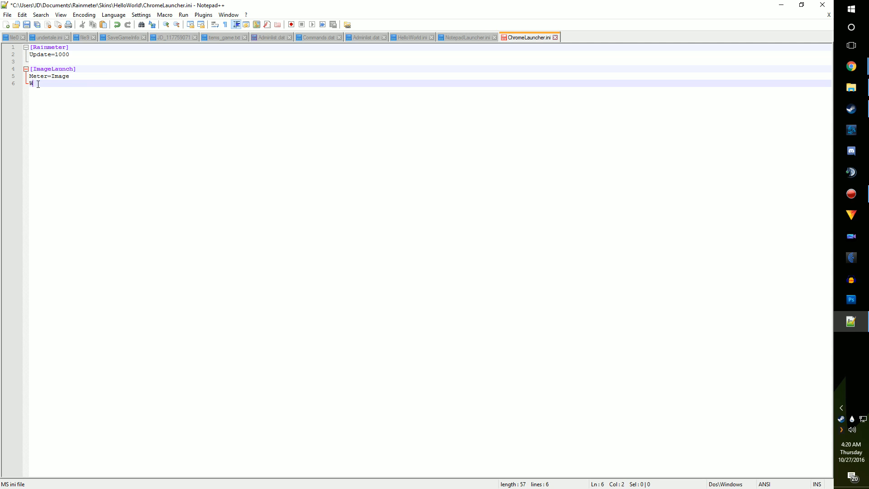
text(=100)
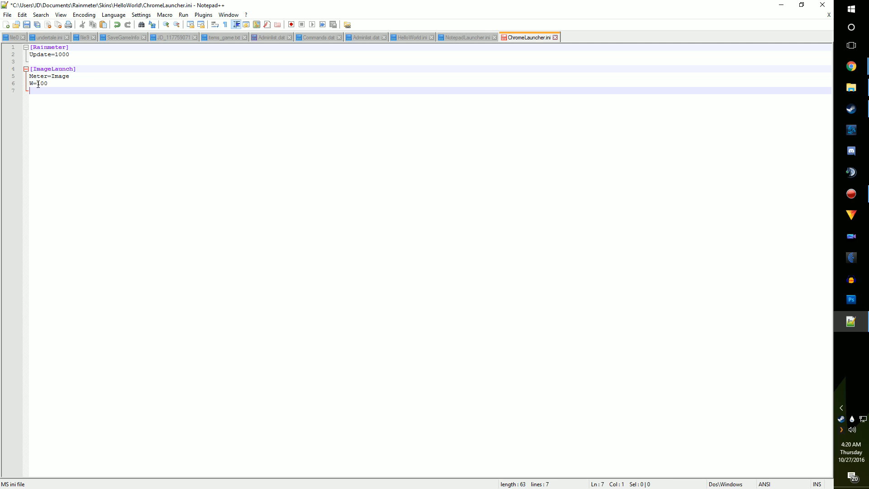
text(H=100)
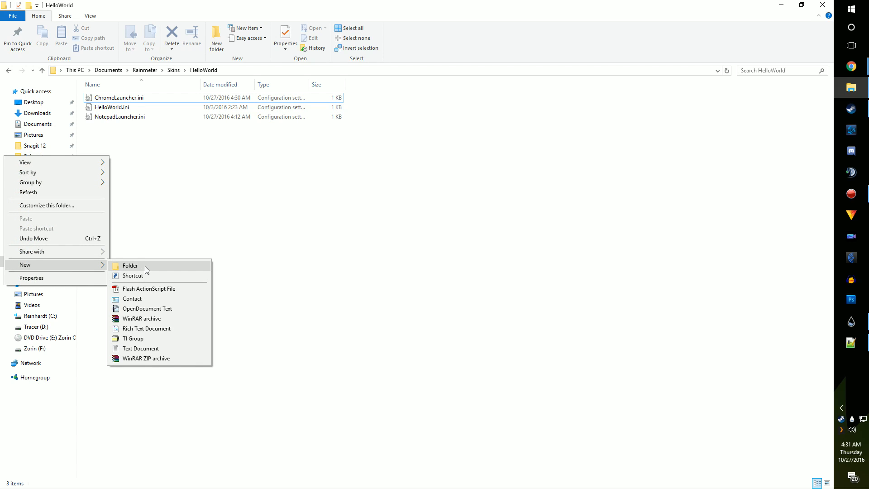
click(129, 266)
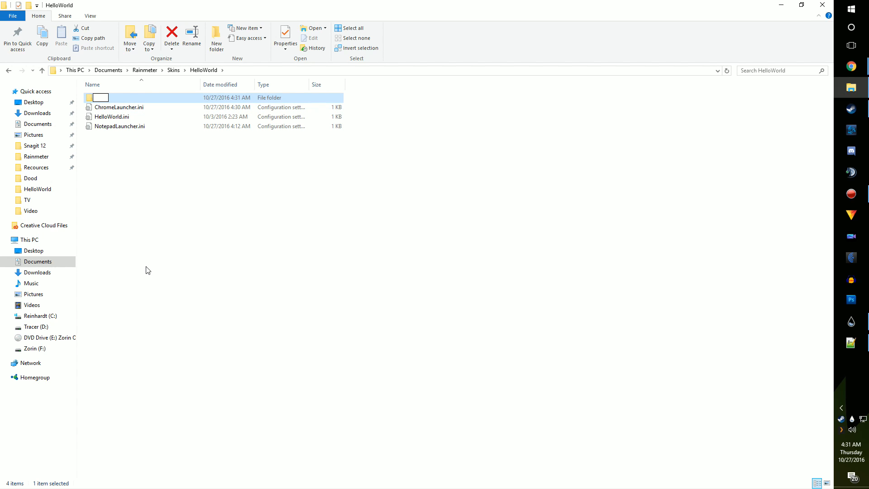
text(@Resources)
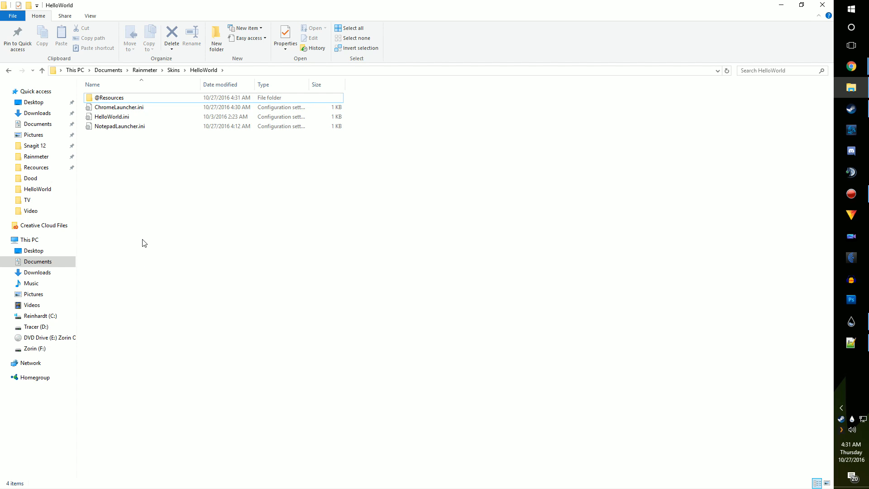
double_click(110, 97)
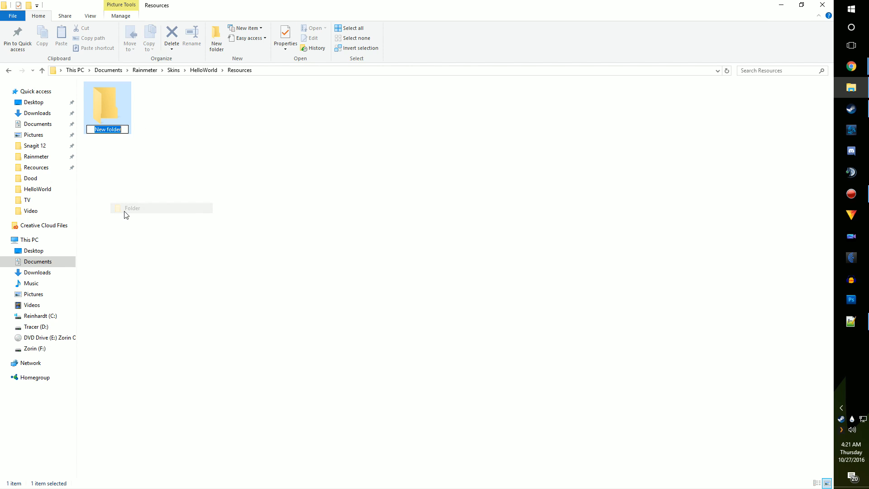
text(Images)
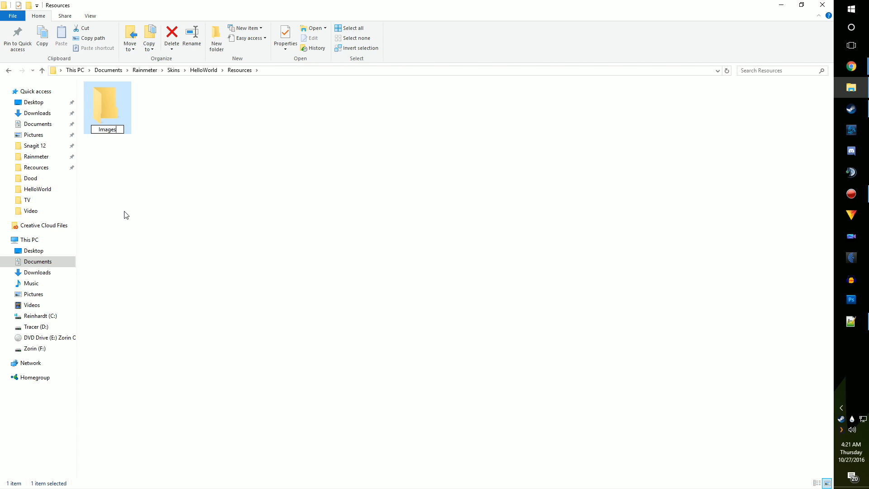
double_click(107, 104)
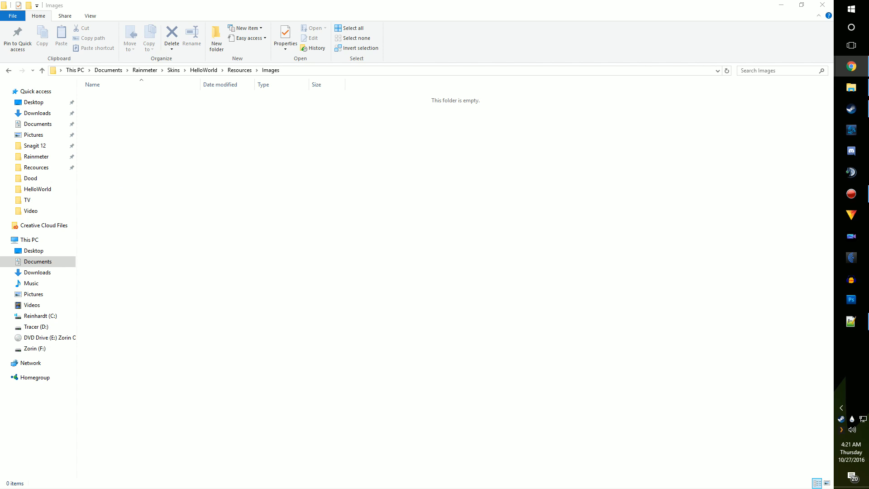
click(41, 71)
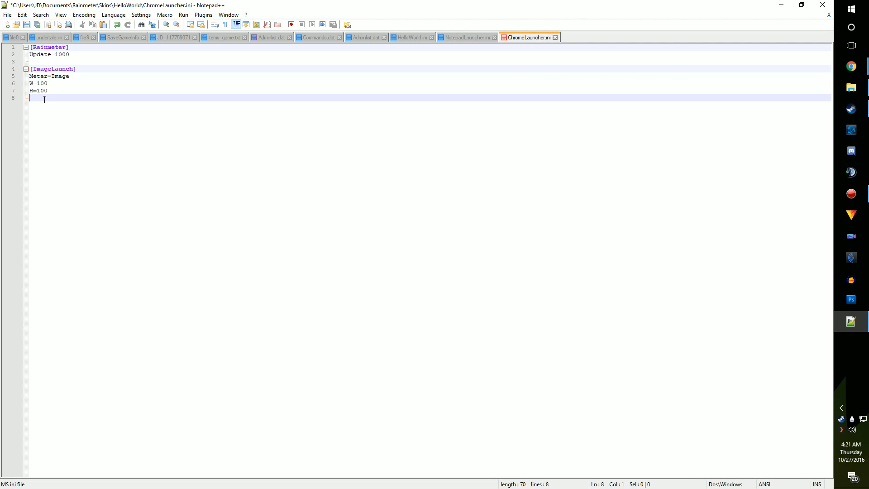
Add ImageName=#@#Images\chromelaunch.png under H=100.
text(Imag)
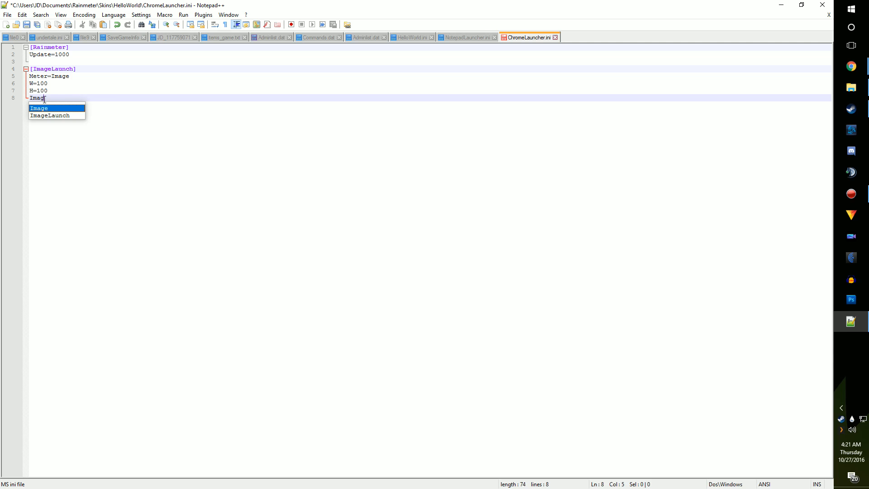
text(eName=)
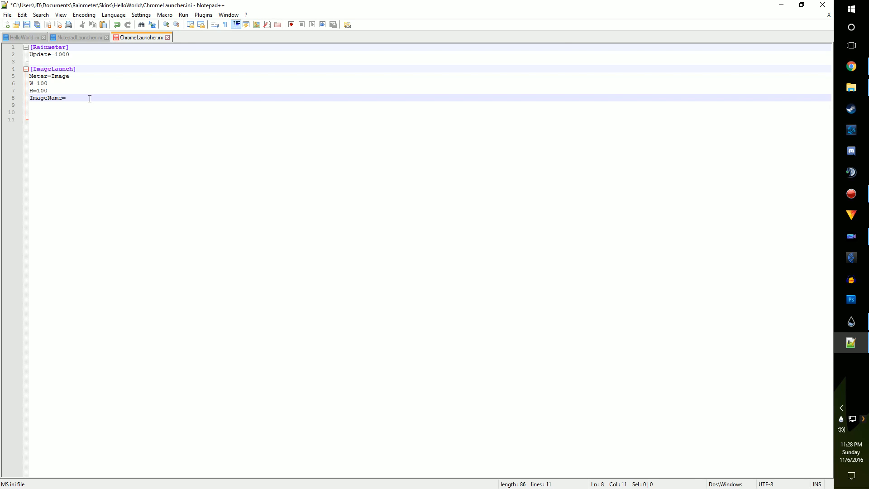
text(#@#Images)
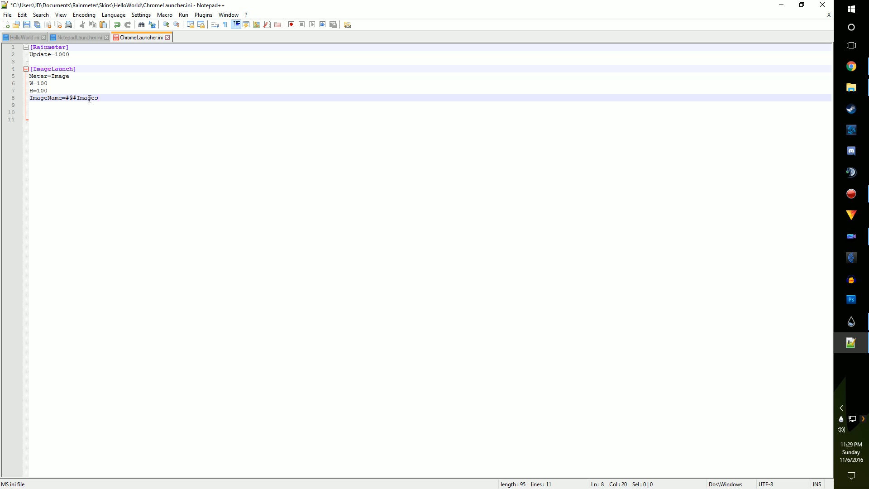
text(\chromelaun)
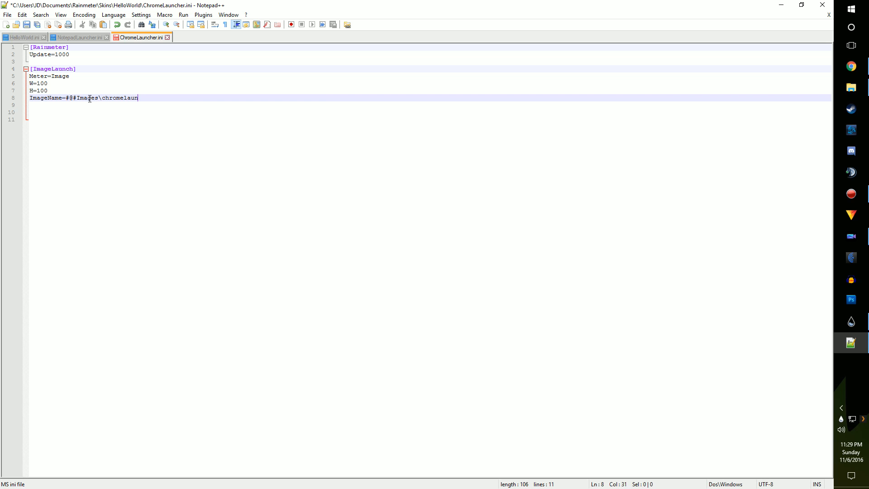
text(ch.png)
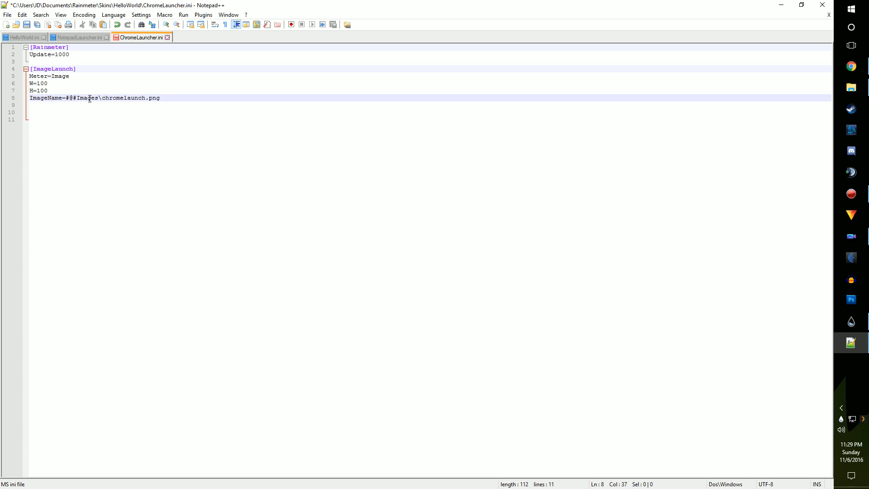
Search chrome and open the Google Chrome shortcut's file location.
click(851, 28)
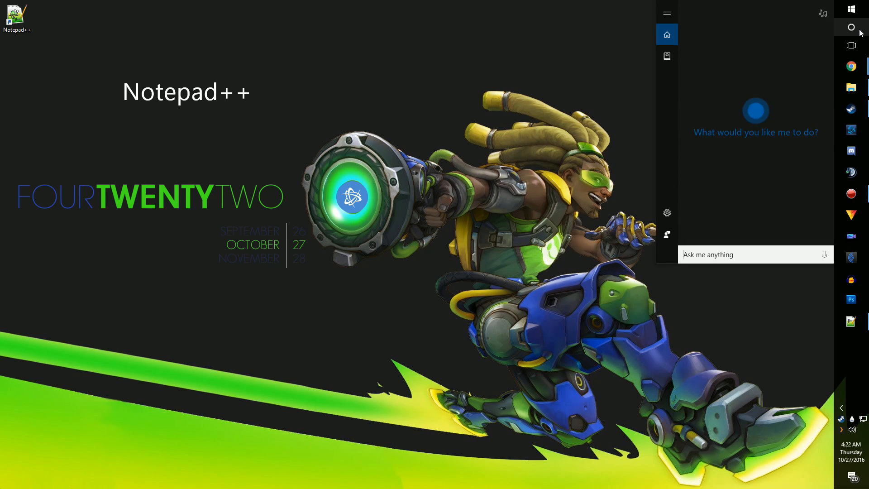
text(chrome)
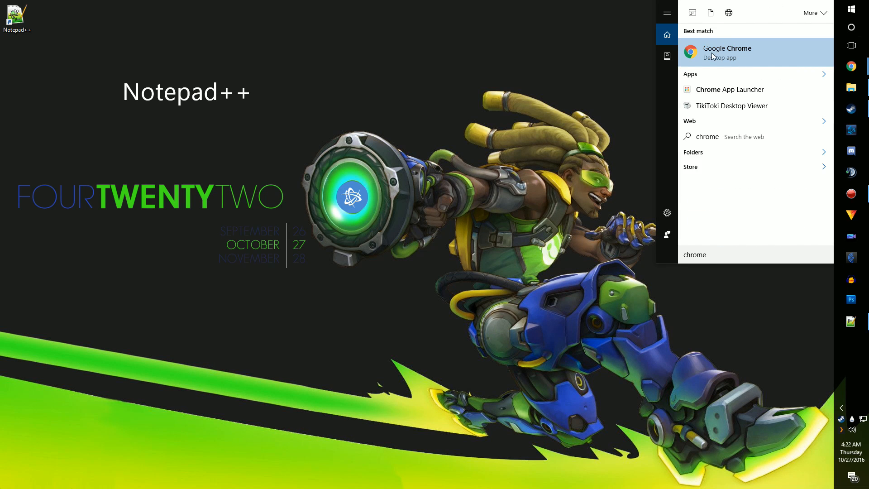
right_click(726, 53)
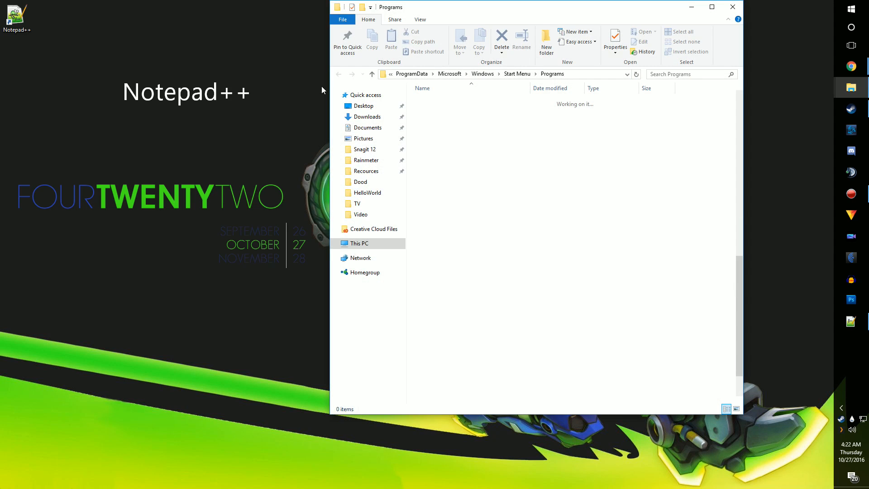
click(446, 399)
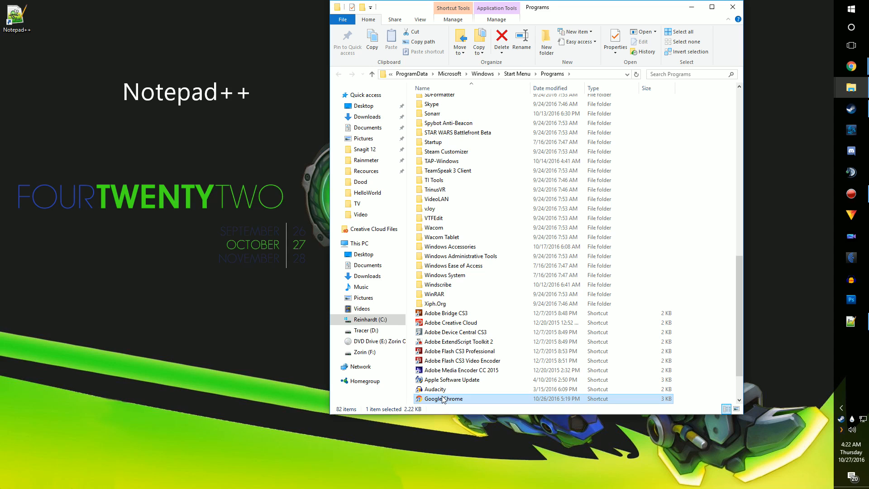
mouse_move(347, 161)
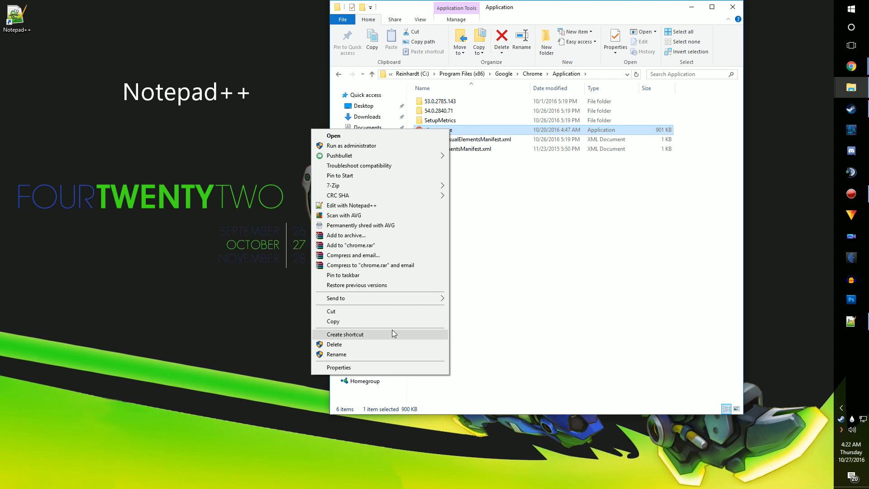
Create a desktop shortcut to chrome.exe and close its properties.
click(344, 334)
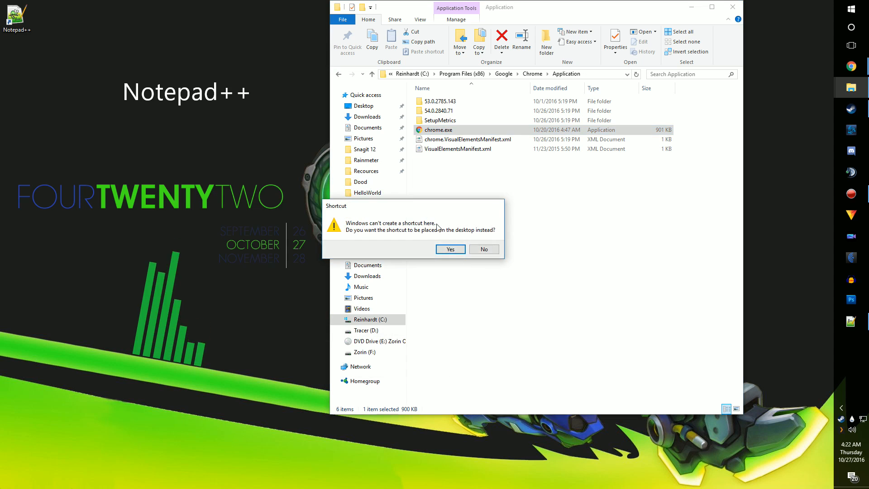
click(450, 249)
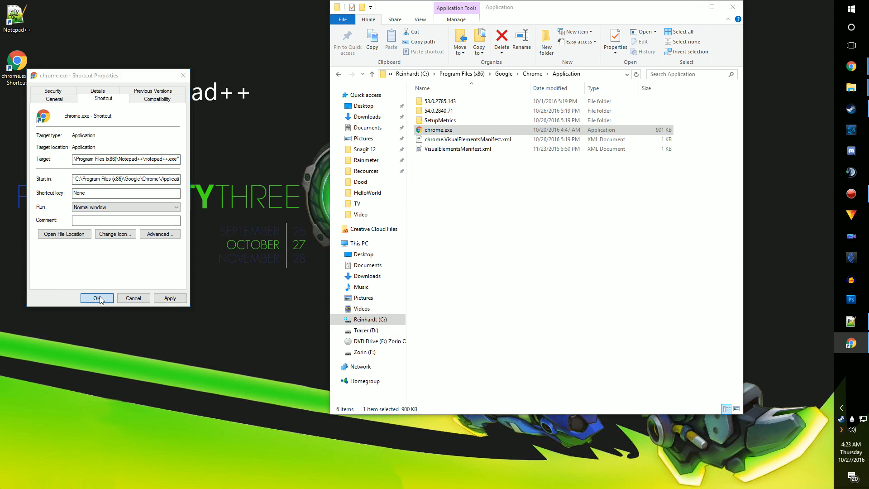
click(97, 298)
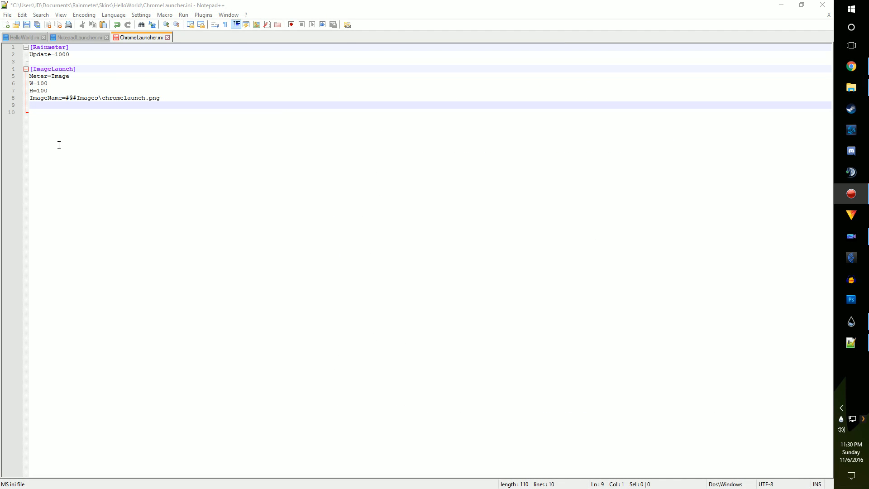
Add MouseUpAction=["C:\Program Files (x86)\Google\Chrome\Application\chrome.exe"] and save ChromeLauncher.ini.
text(MouseUp)
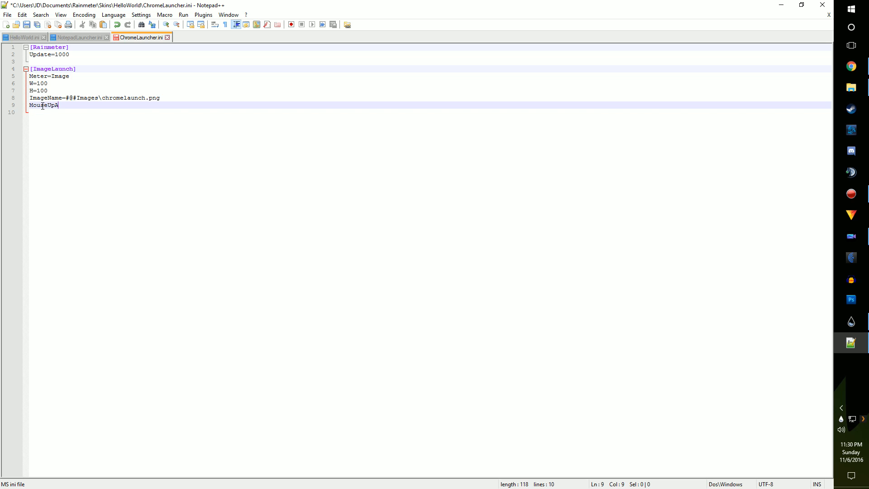
text(Action=[")
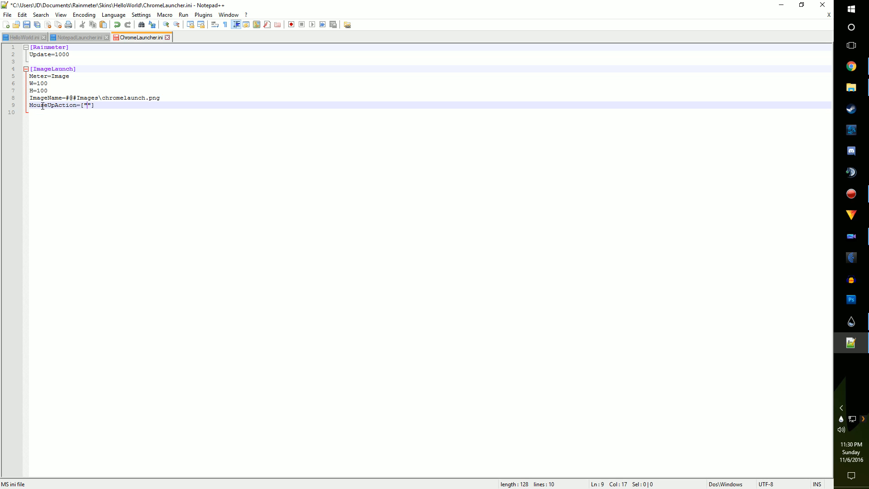
text(C:\Program Files (x86)\Google\Chrome\Application\chrome.exe)
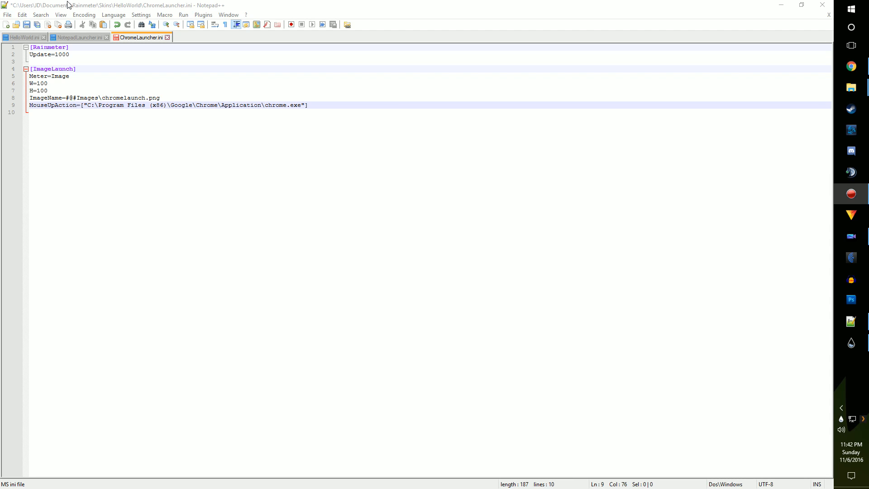
click(8, 14)
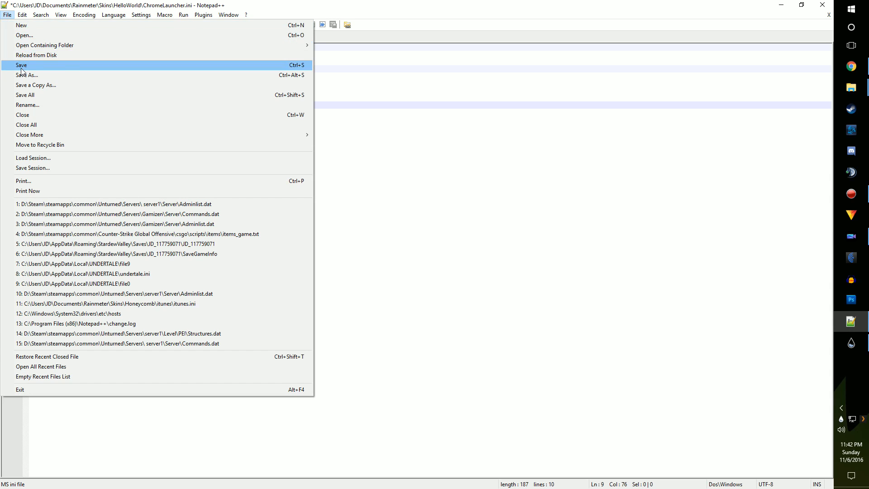
click(21, 65)
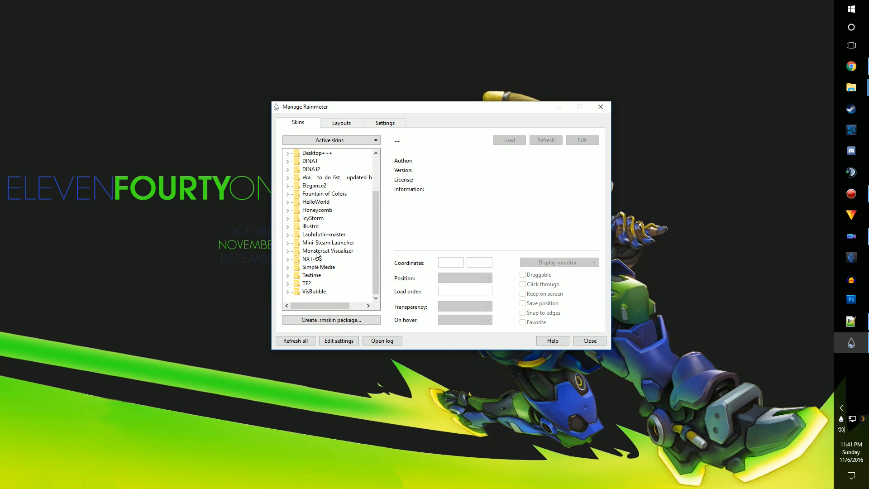
Expand the HelloWorld folder and load ChromeLauncher.ini so the Chrome icon appears on the desktop.
click(288, 202)
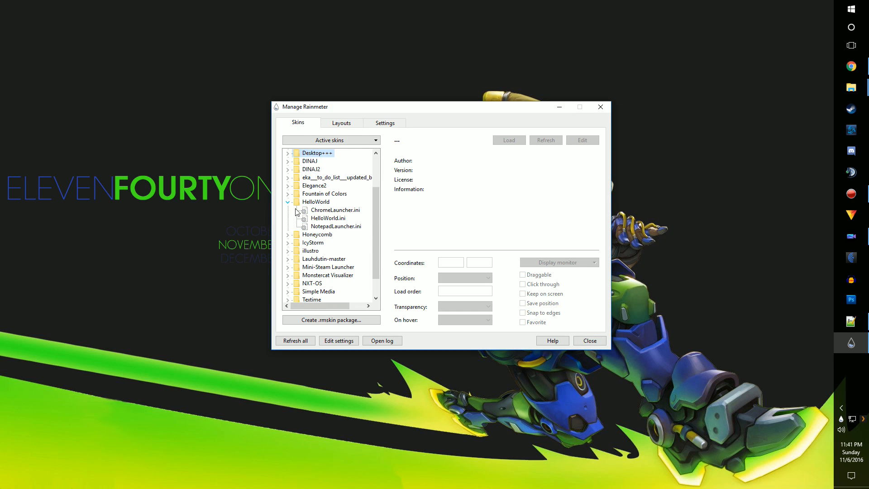
click(335, 210)
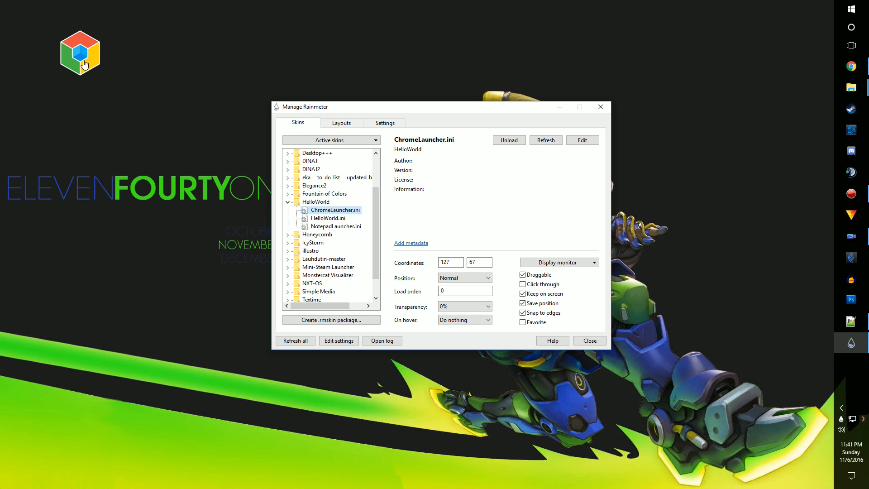